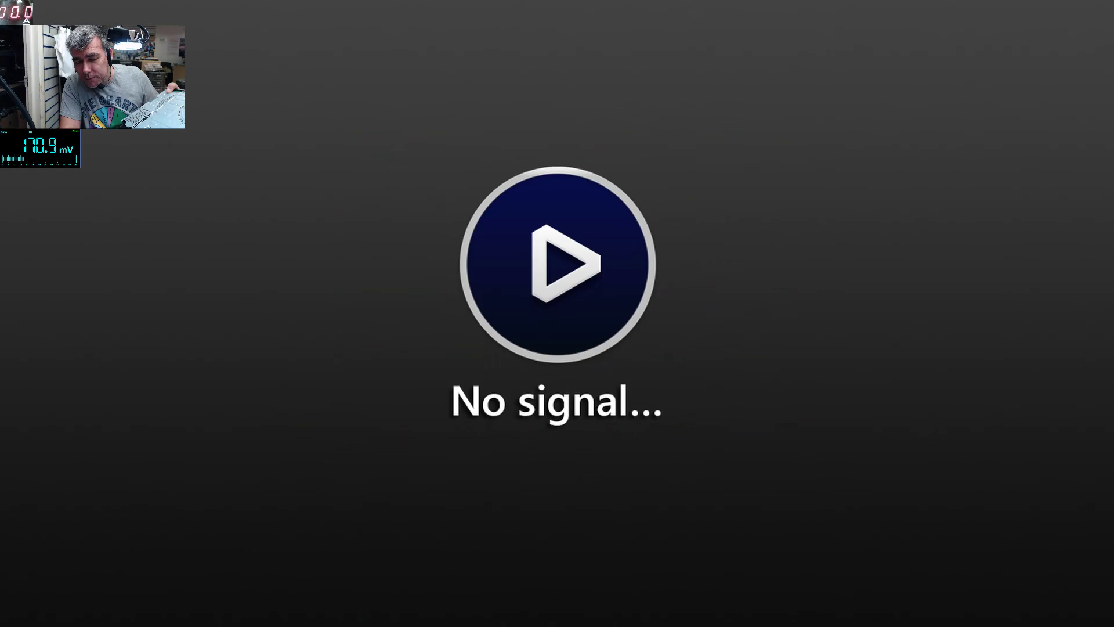
- Show the DVR's four-channel grid with two live shop camera views and two empty channels
left_click(557, 263)
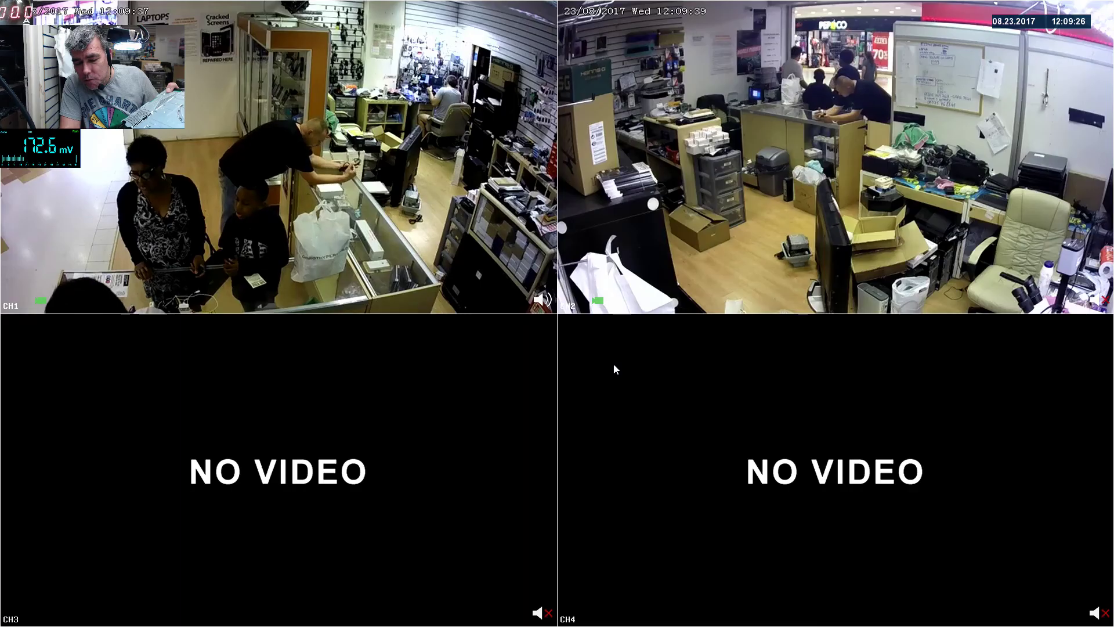